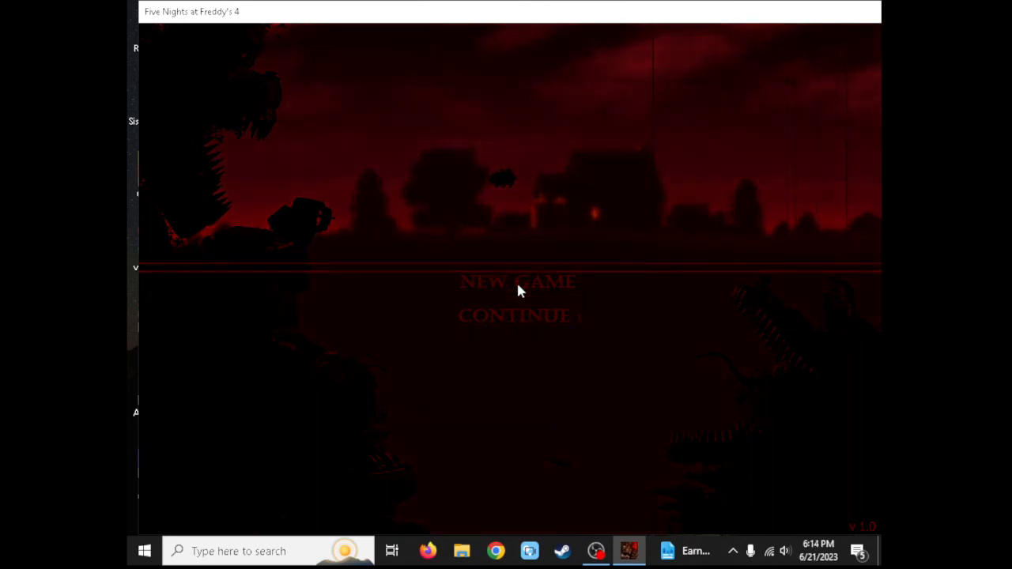
Start a new game from the title menu to launch Night 1 at 12 AM
{"action": "left_click", "coordinate": [516, 282]}
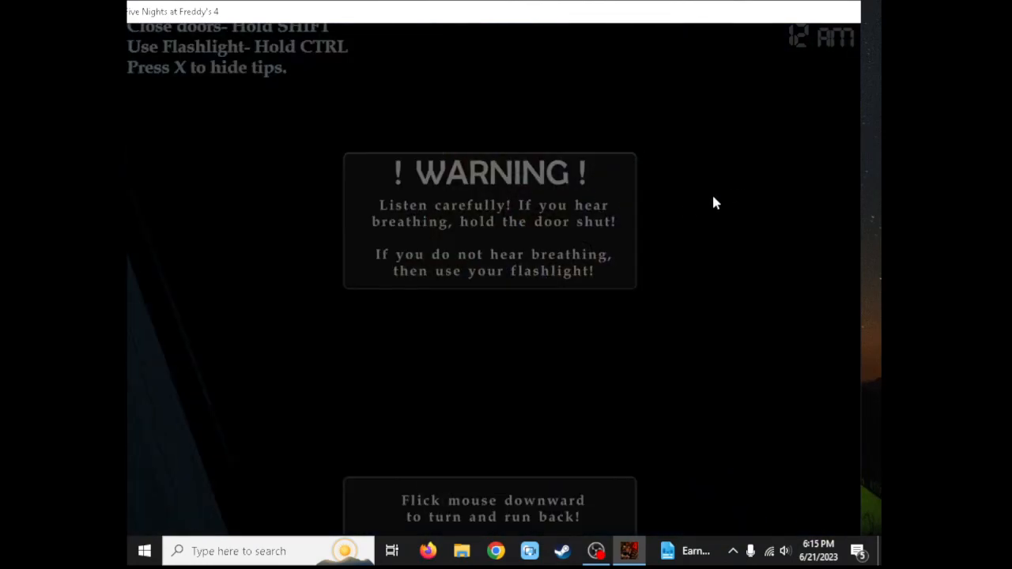
{"action": "mouse_move", "coordinate": [610, 212]}
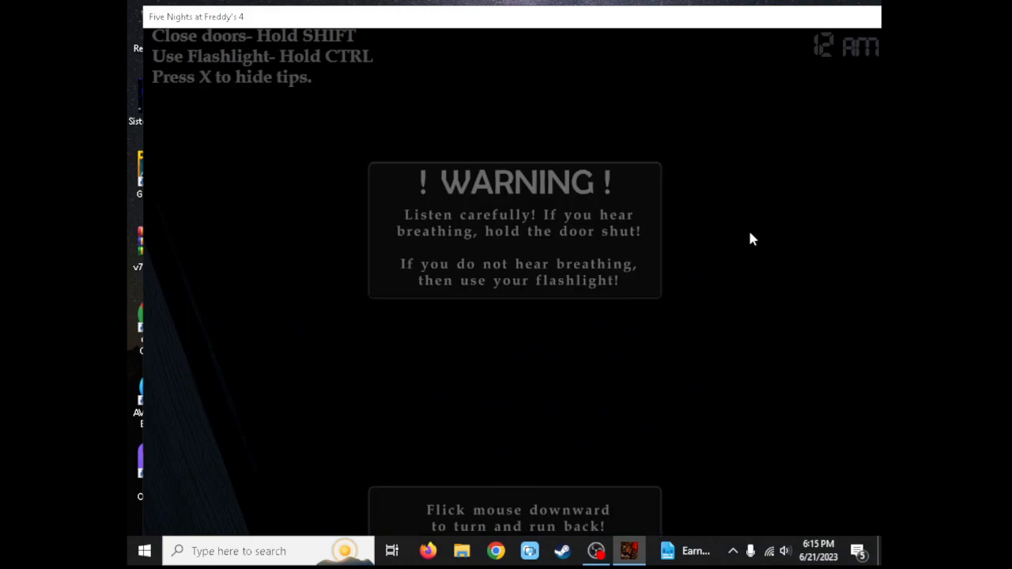
{"action": "mouse_move", "coordinate": [698, 248]}
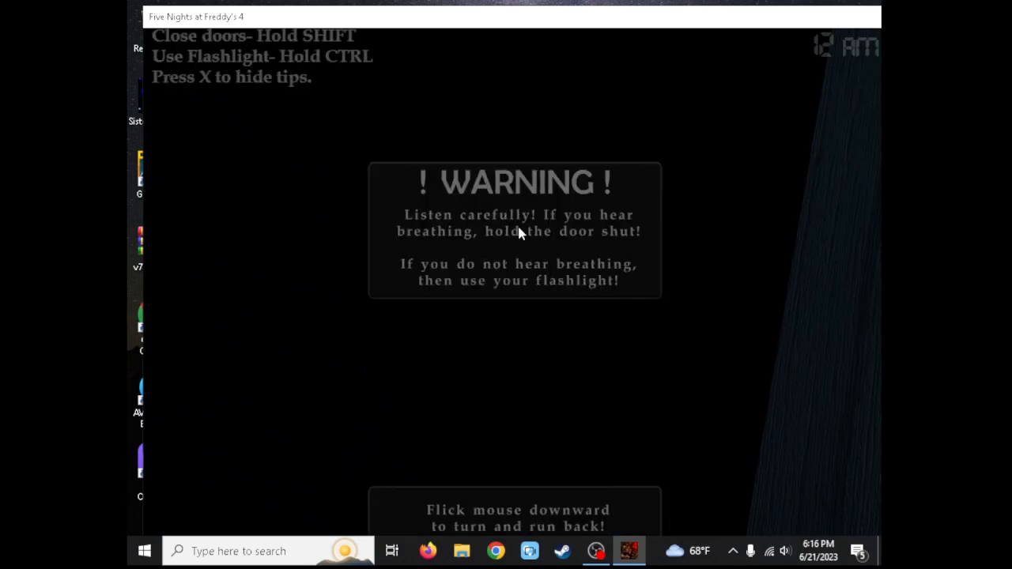
{"action": "mouse_move", "coordinate": [526, 359]}
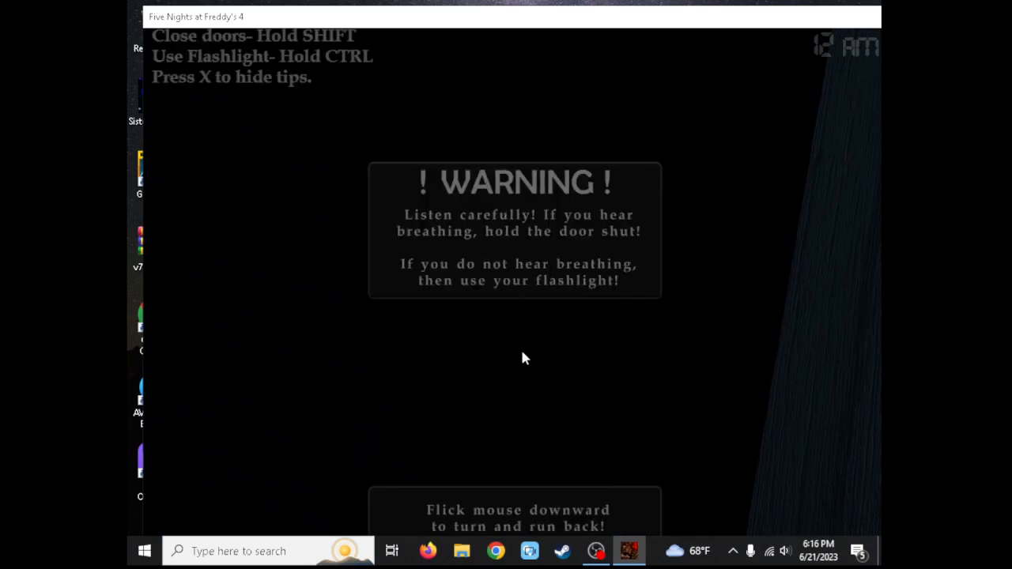
{"action": "mouse_move", "coordinate": [487, 452]}
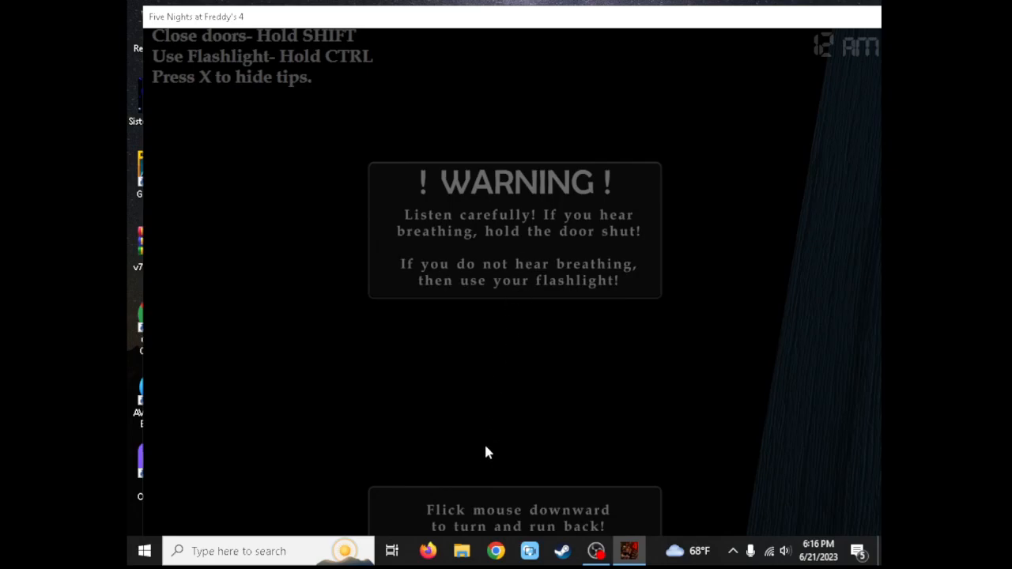